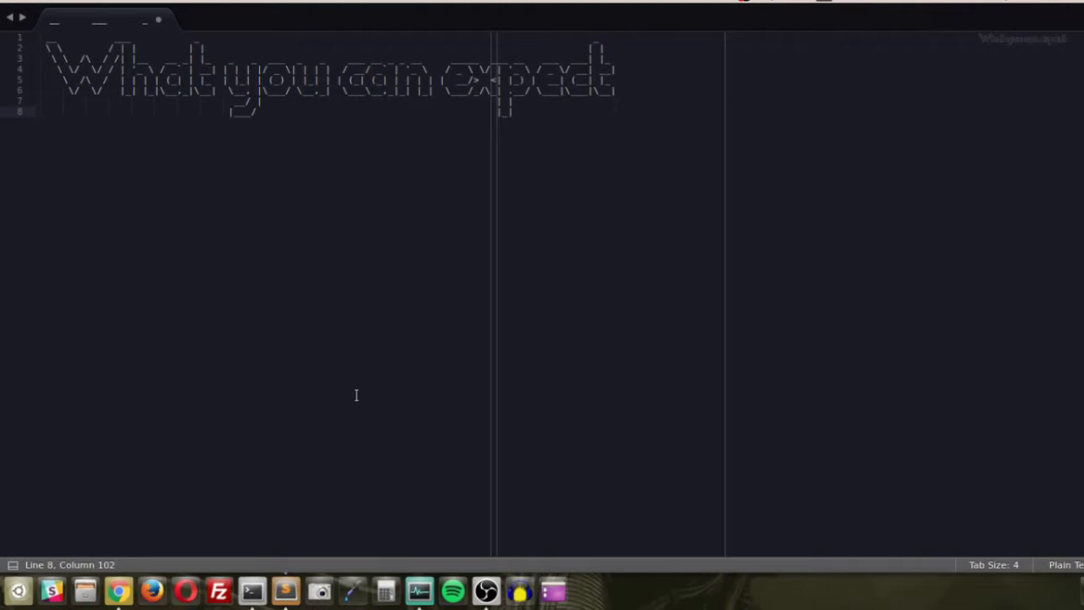
Insert blank lines below the 'What you can expect' ASCII-art heading
key(Enter)
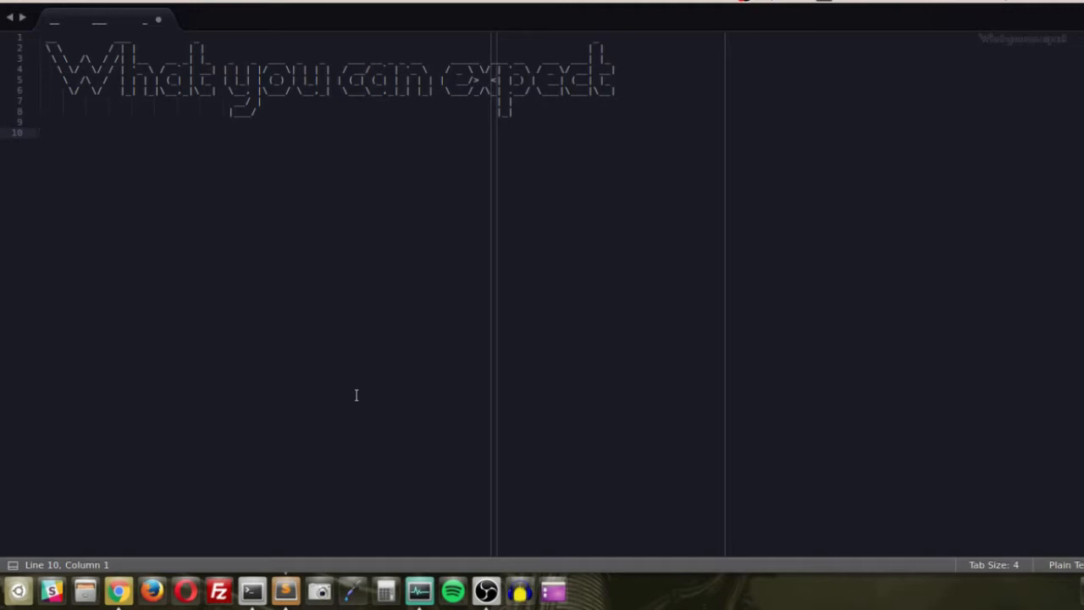
click(40, 133)
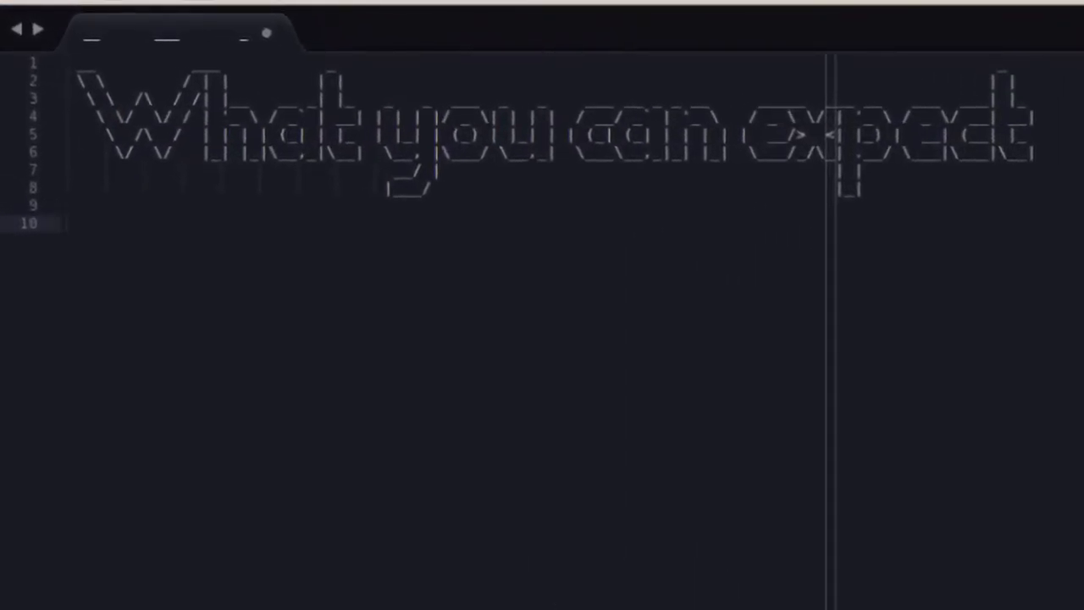
Write '1. Code Examples' as the first list item and start item 2
text(1. C)
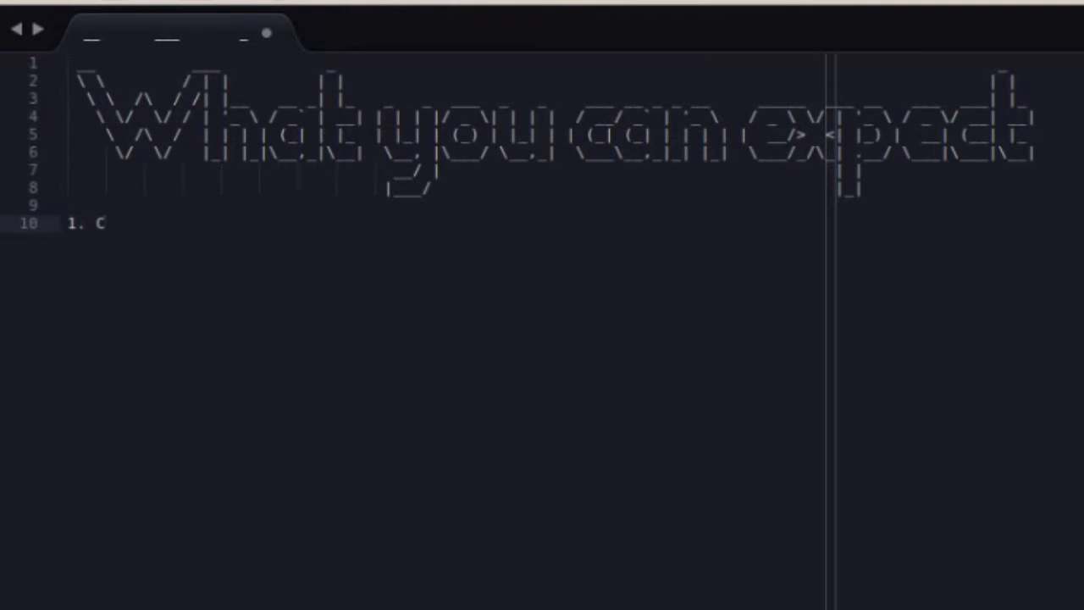
text(ode Examples)
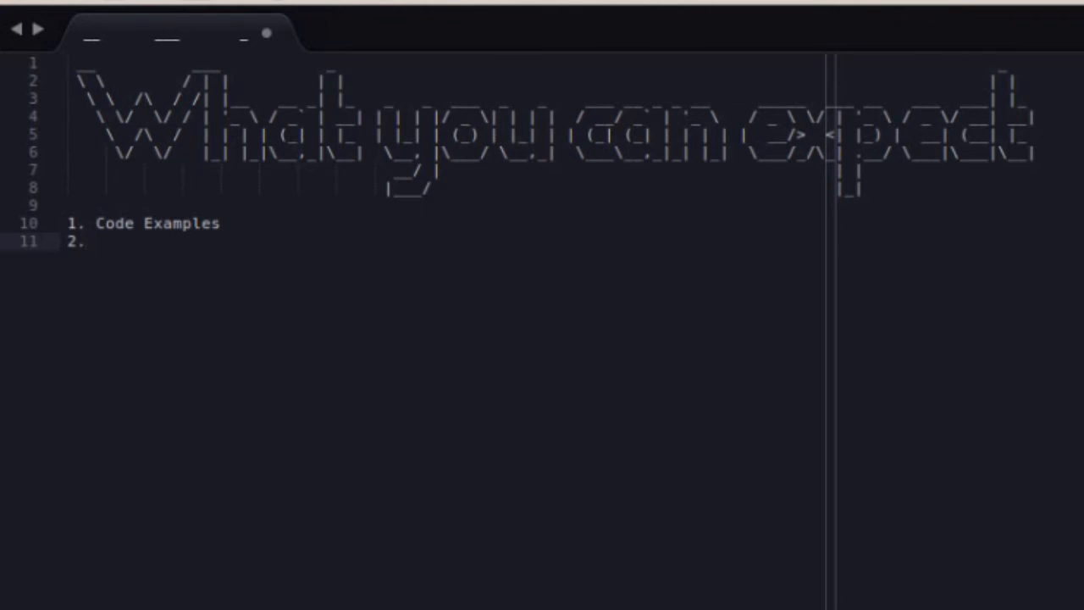
click(83, 241)
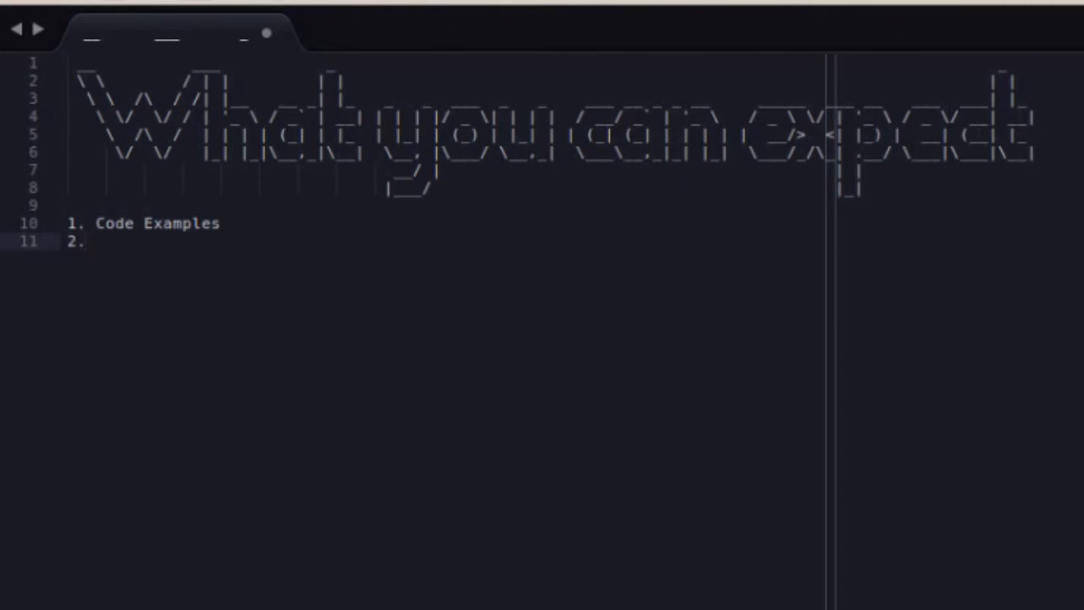
click(95, 242)
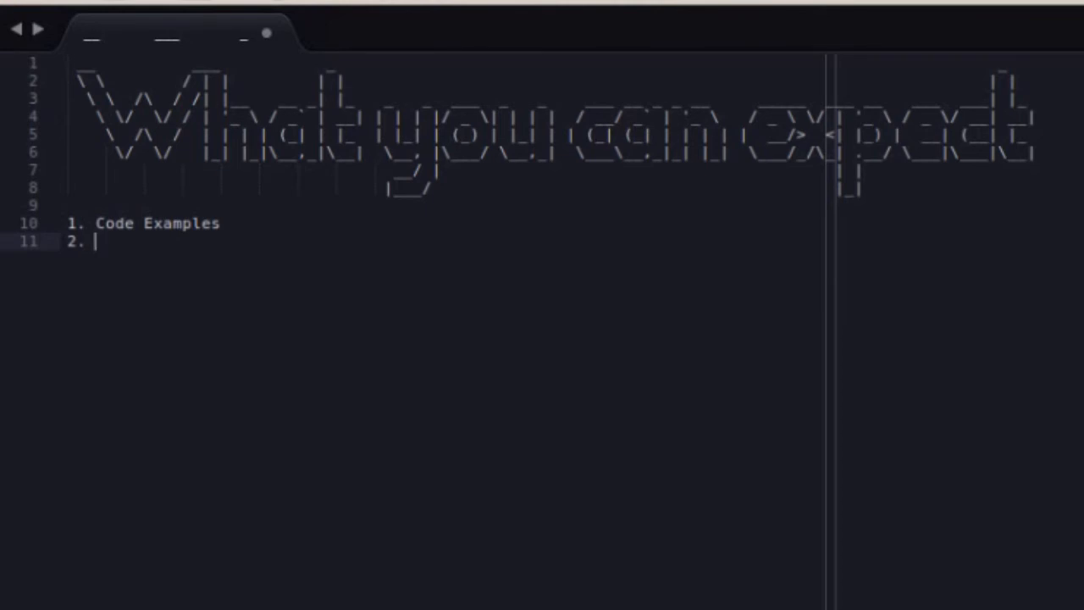
Enter 'Assignments' as item 2 and start '3.' on the next line
text(Assignem)
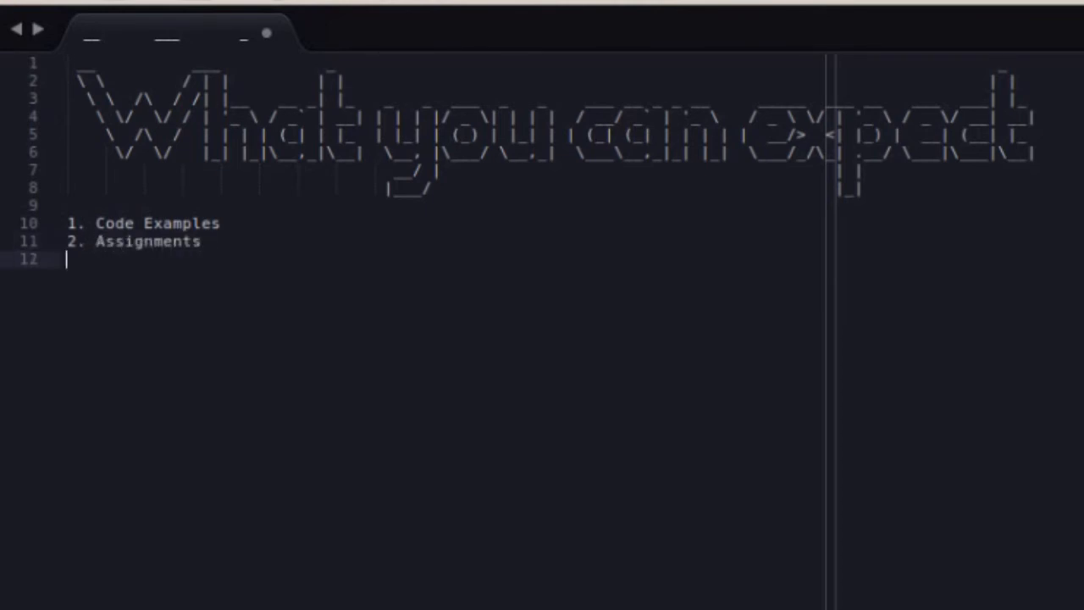
text(3.)
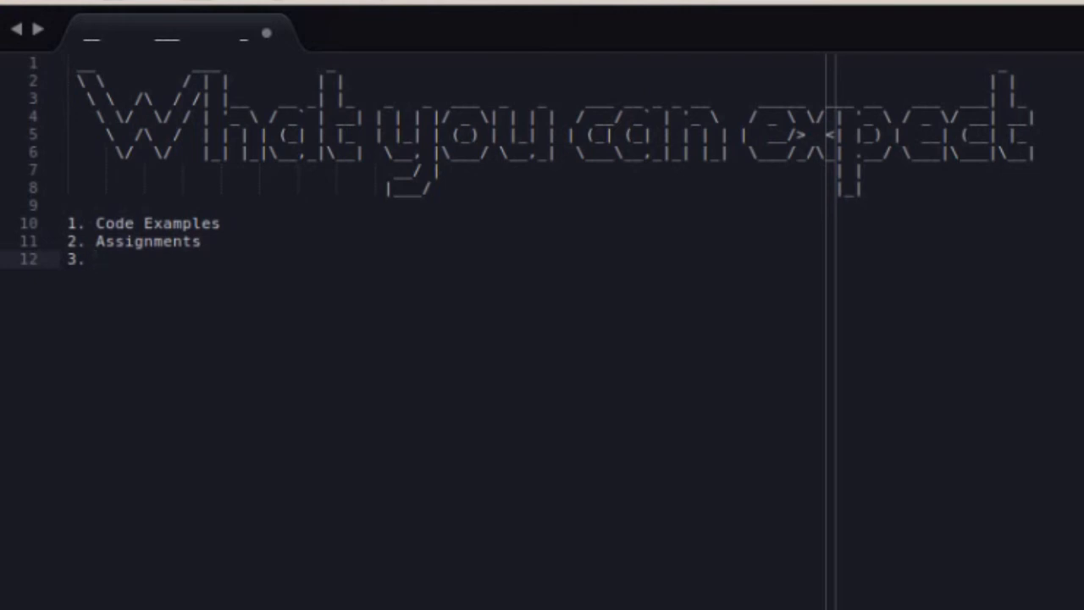
click(95, 260)
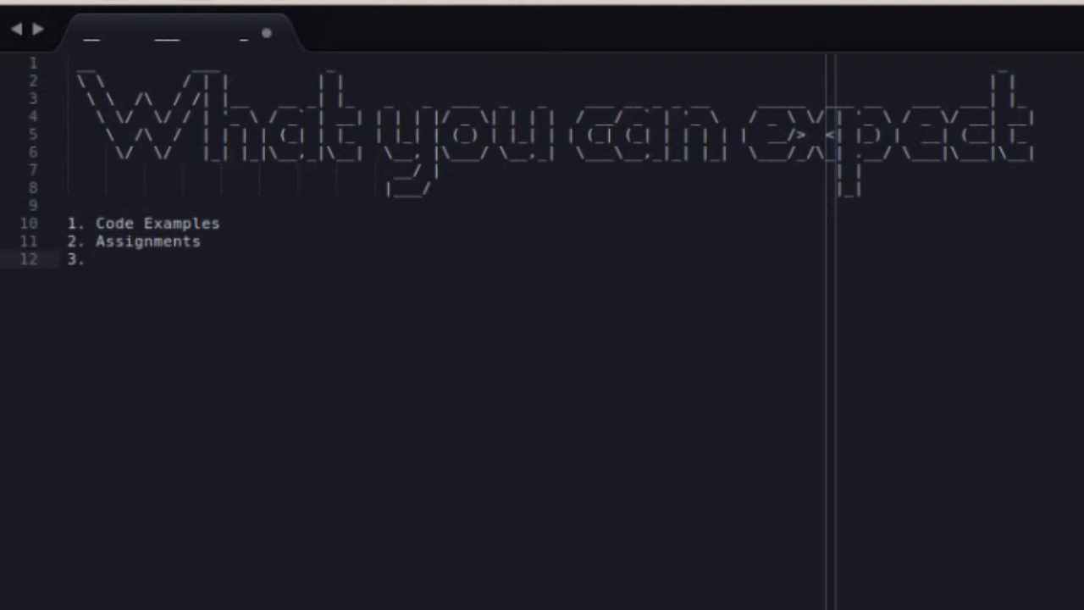
click(95, 260)
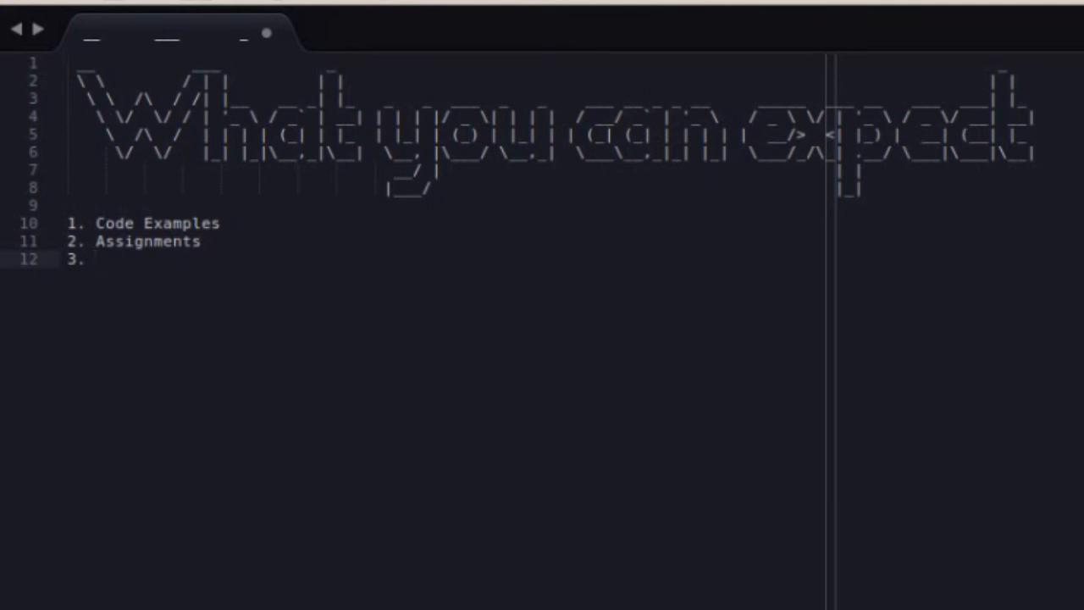
click(93, 260)
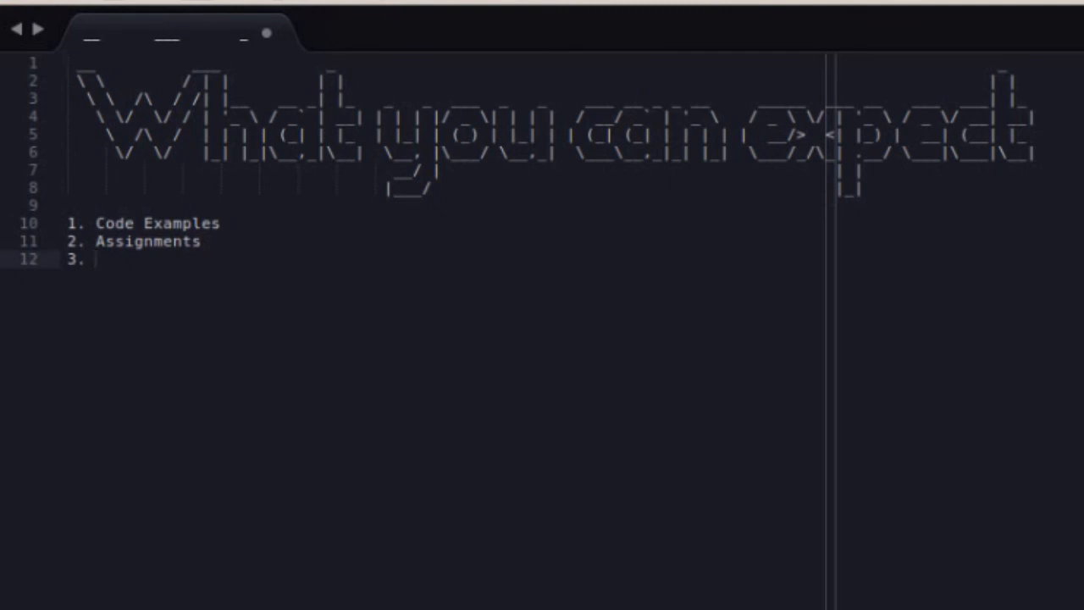
Type 'Facebook Group' after '3.' to finish the list
text(Faceb)
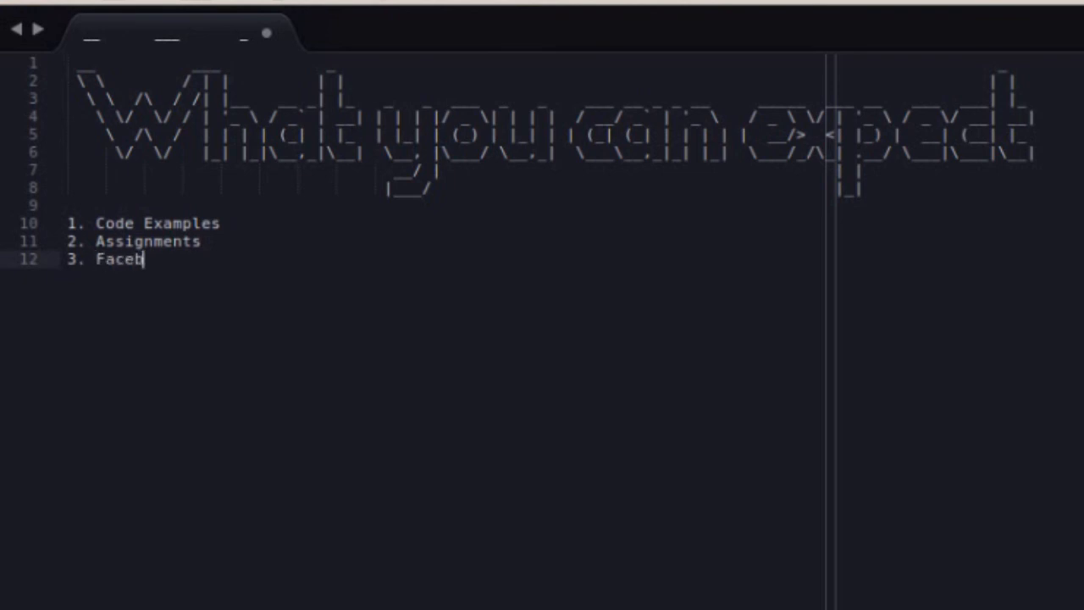
text(ook Group)
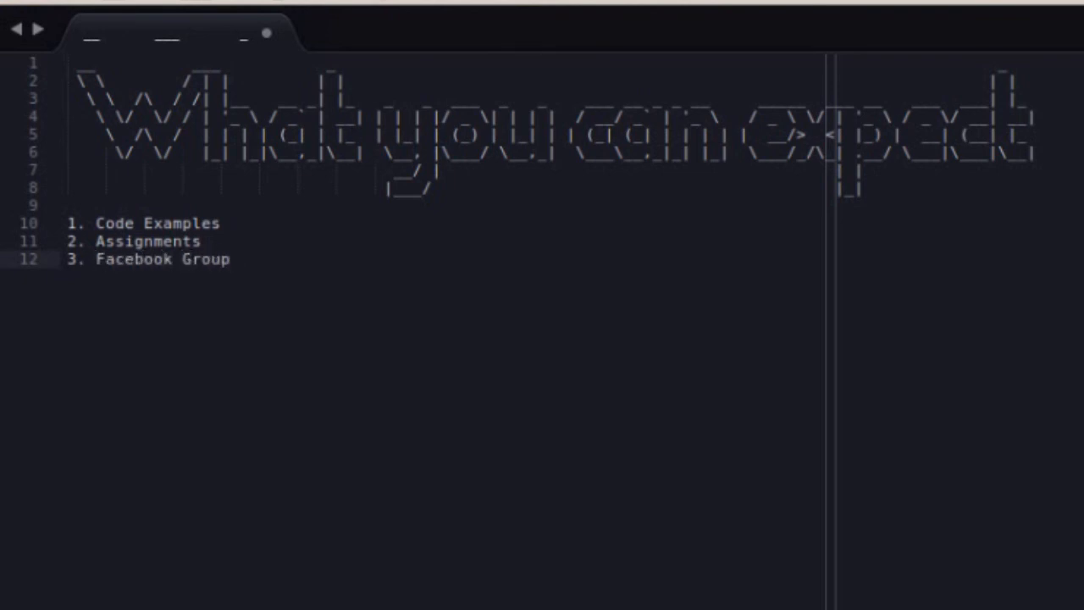